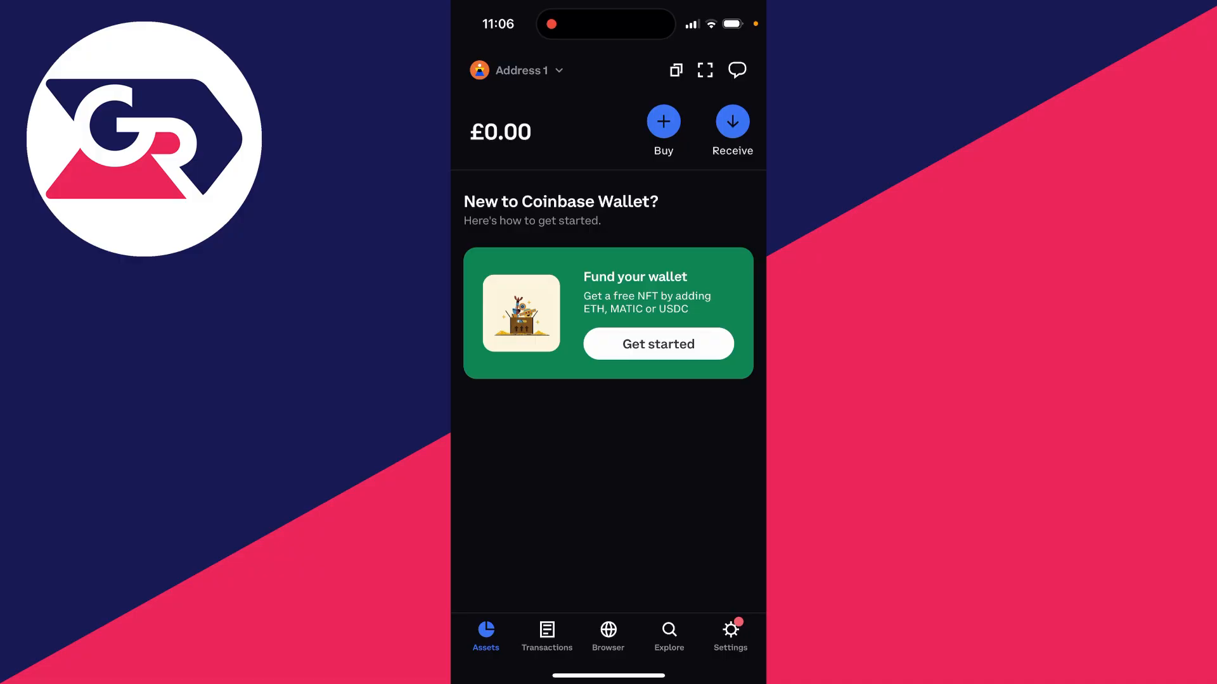
# - Go to wallet Settings and scroll to the Connect to Coinbase entry
pyautogui.click(729, 630)
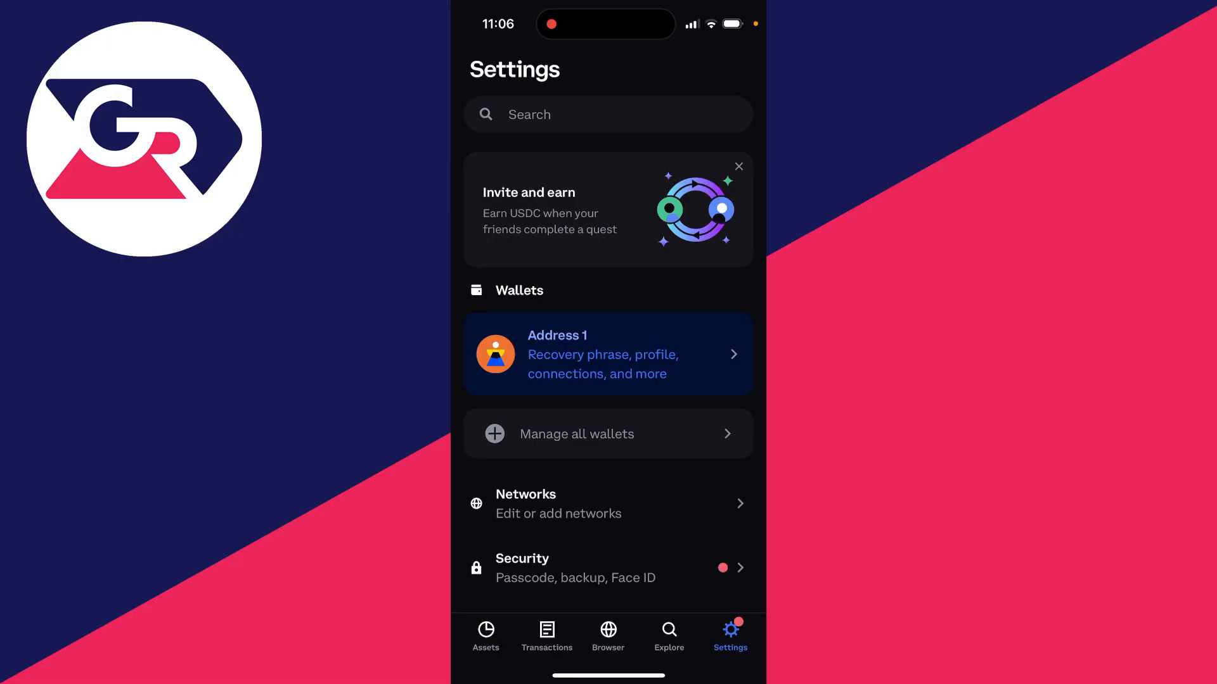
pyautogui.scroll(-3)
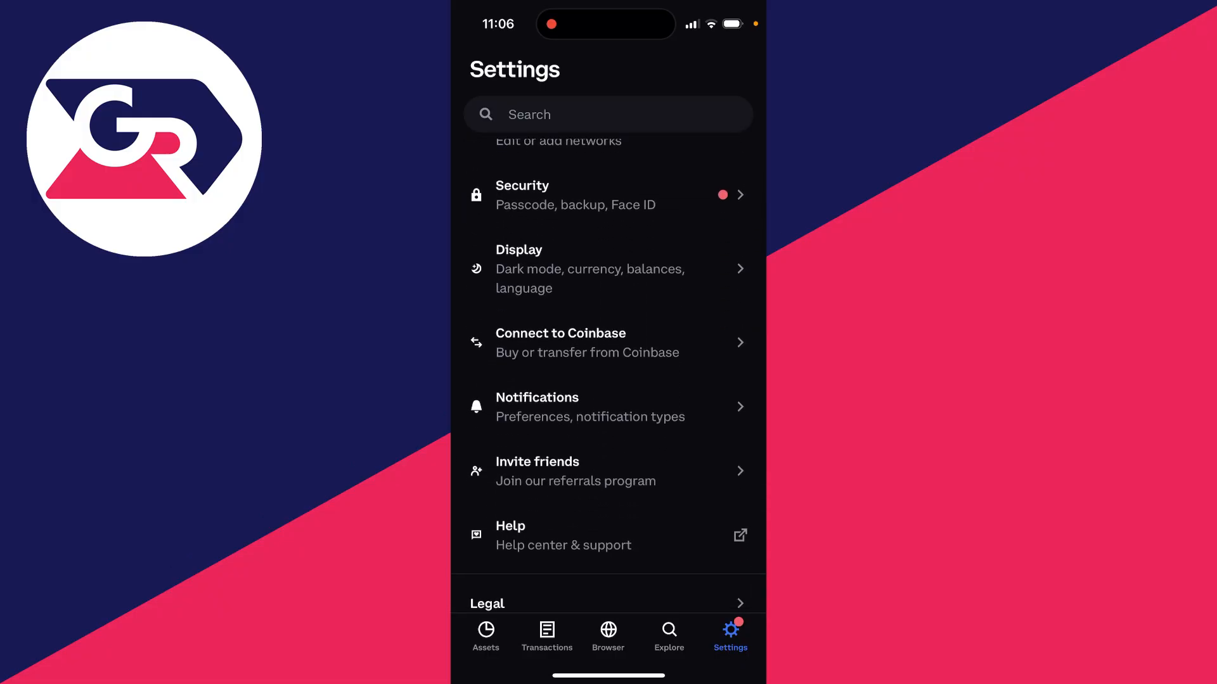
# - Choose Connect to Coinbase and 'Buy or transfer with Coinbase' to reach the authorization request
pyautogui.click(607, 342)
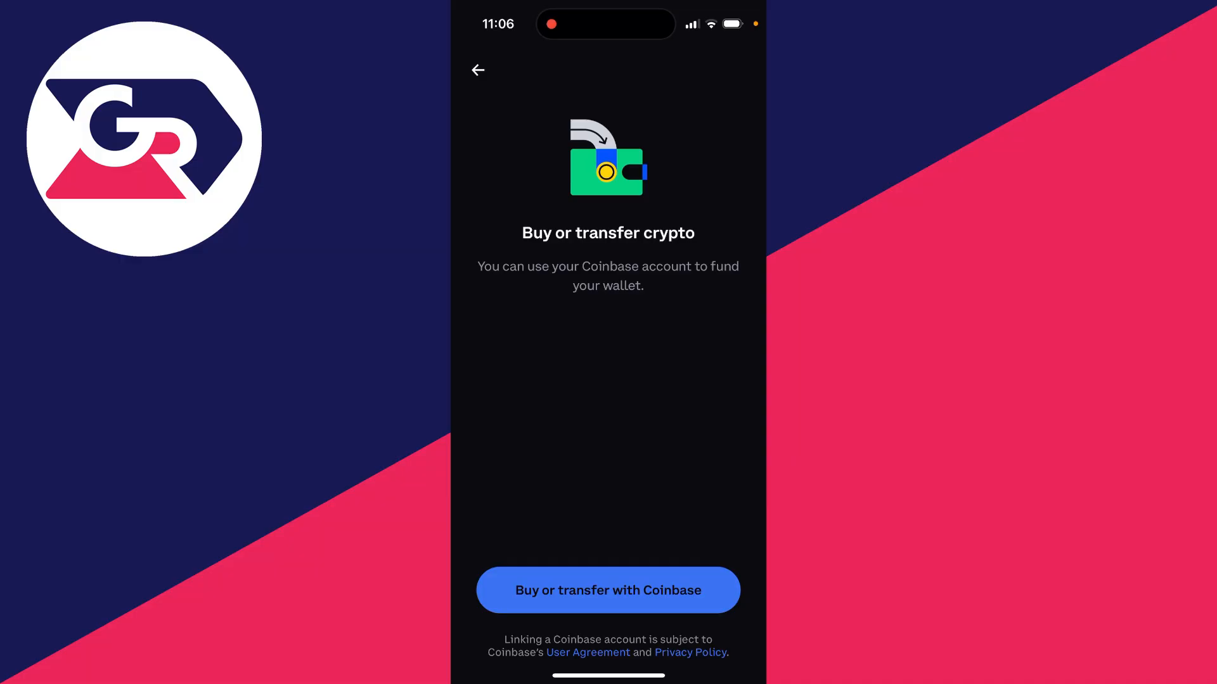
pyautogui.click(607, 589)
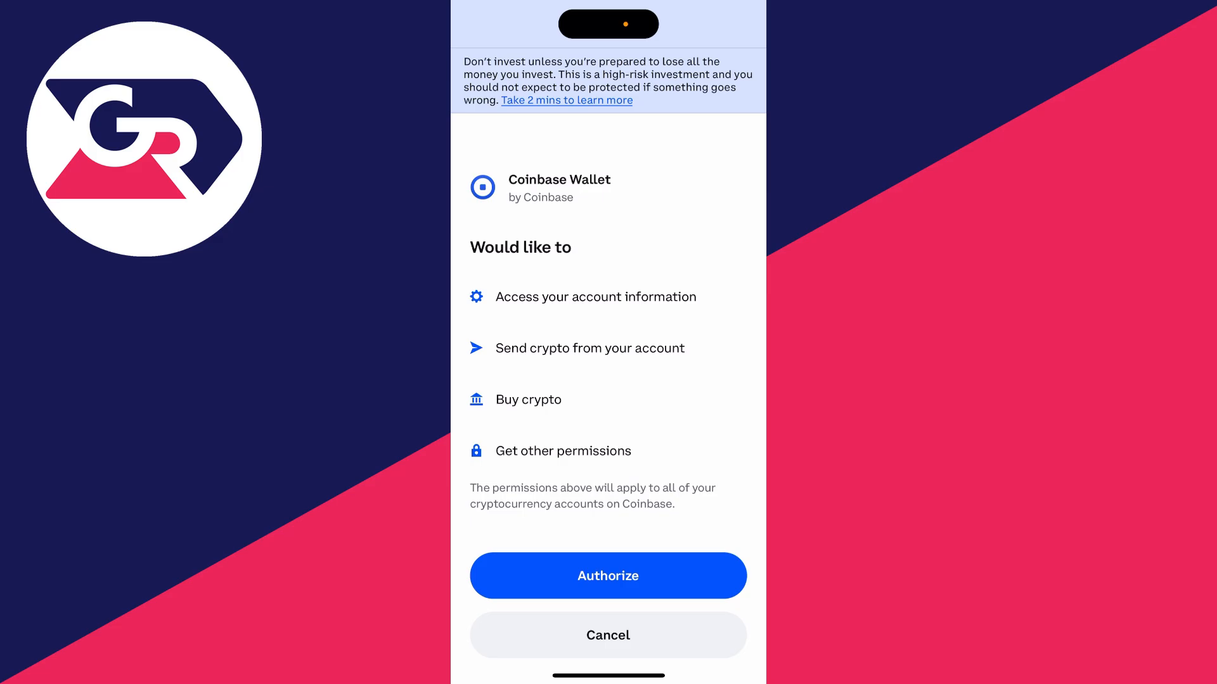
# - Authorize the wallet's access, then continue with 'Add crypto with Coinbase Pay'
pyautogui.click(607, 575)
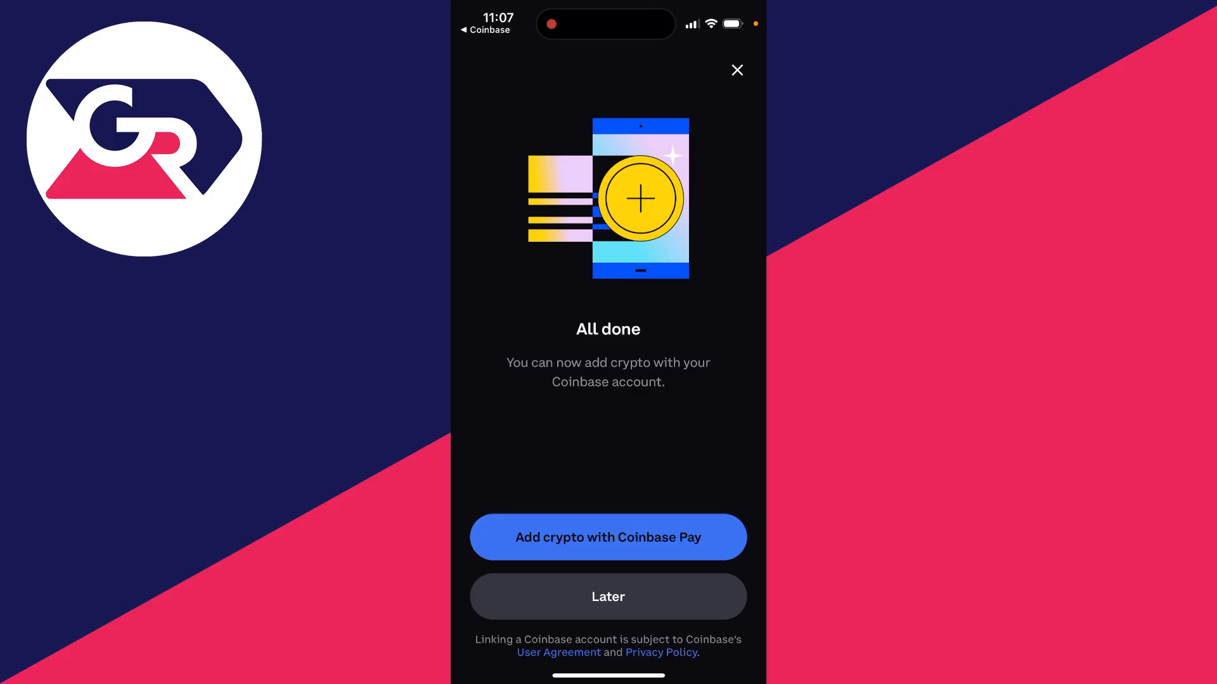
pyautogui.click(607, 538)
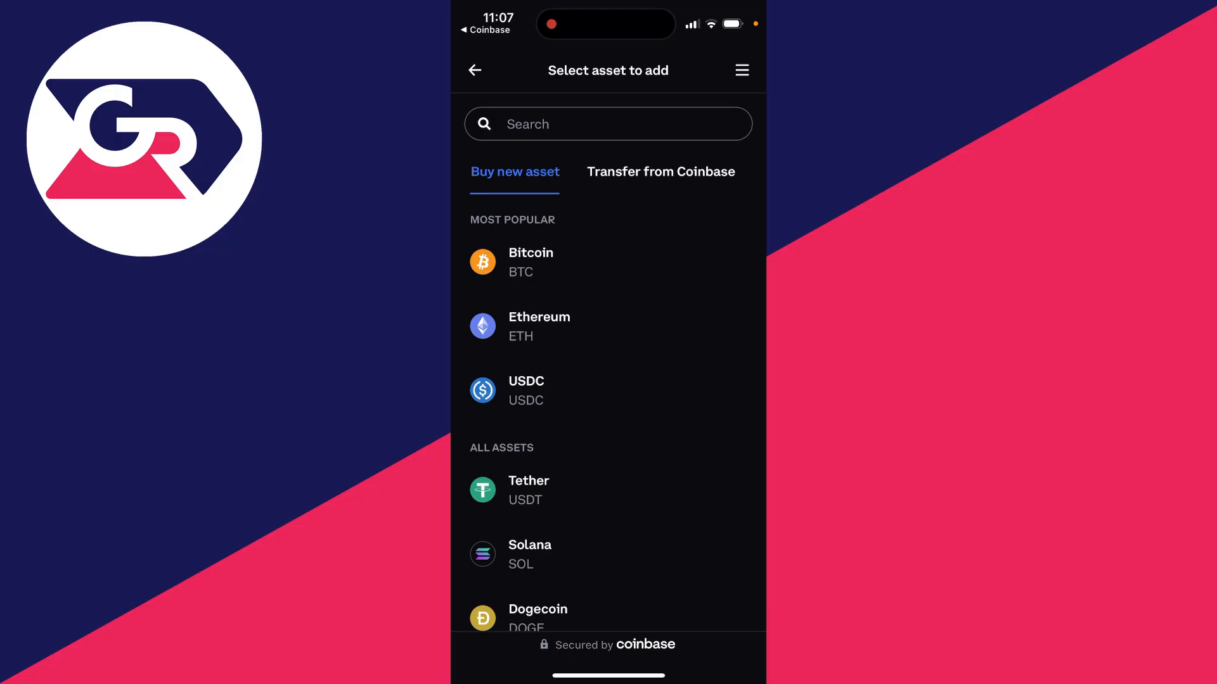
# - Select Ethereum to view Send Ethereum, then go back to the asset list
pyautogui.click(660, 171)
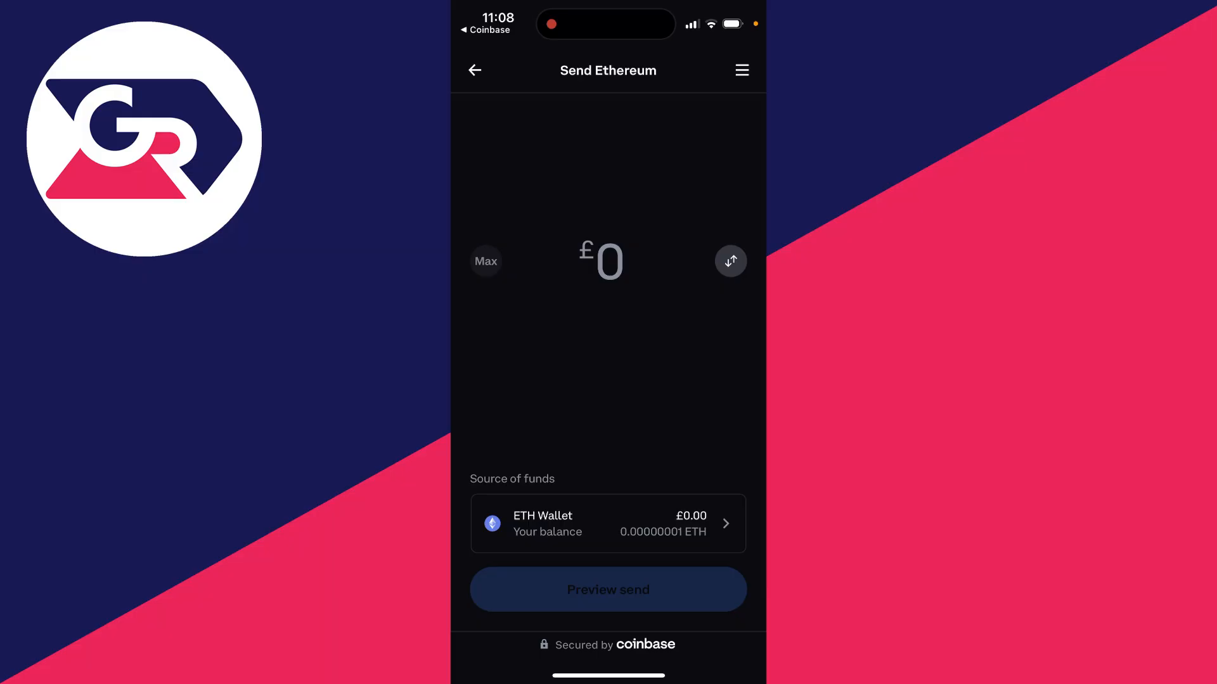
pyautogui.click(607, 524)
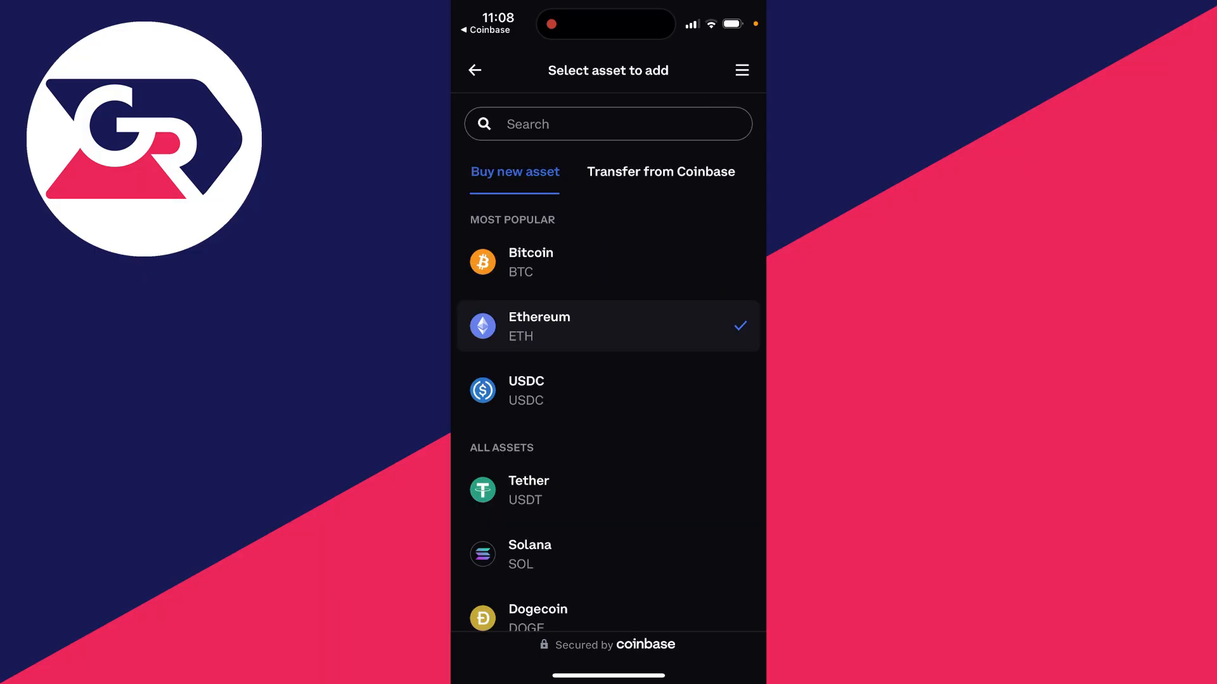